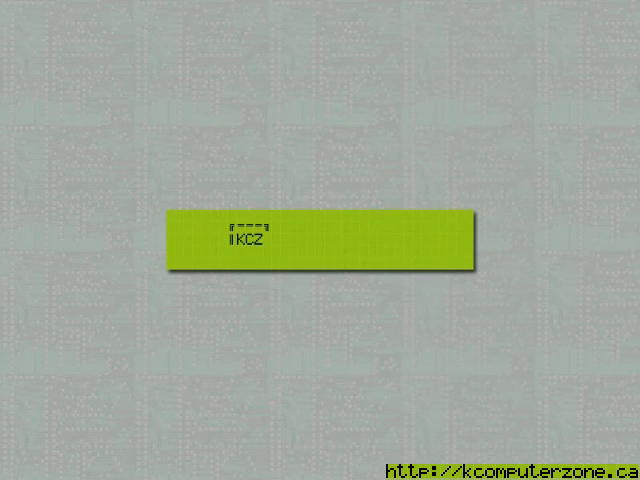
{"action": "type", "text": "KComputer"}
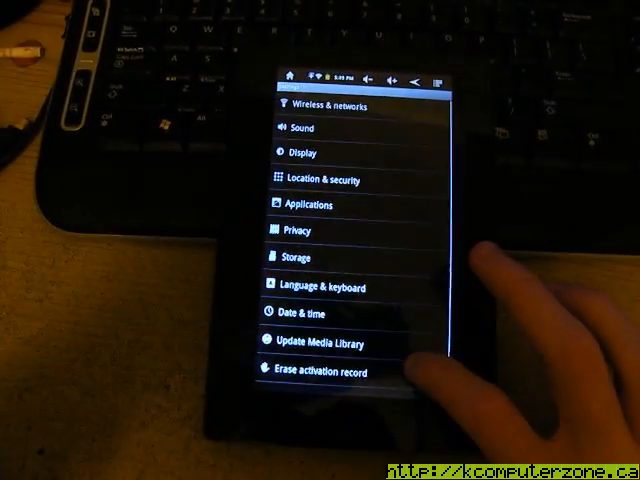
{"action": "scroll", "scroll_direction": "up", "scroll_amount": 3}
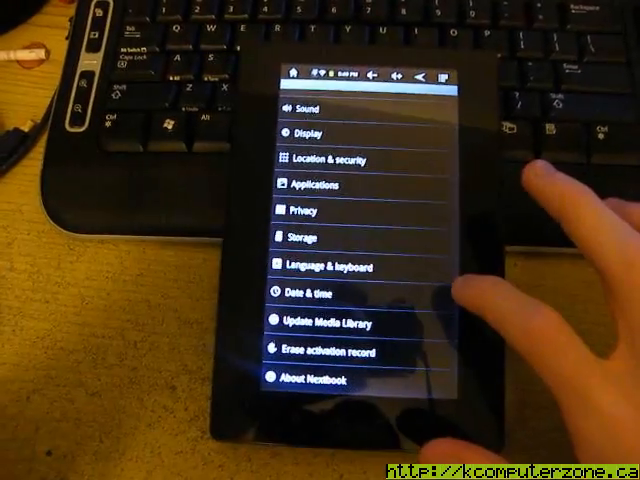